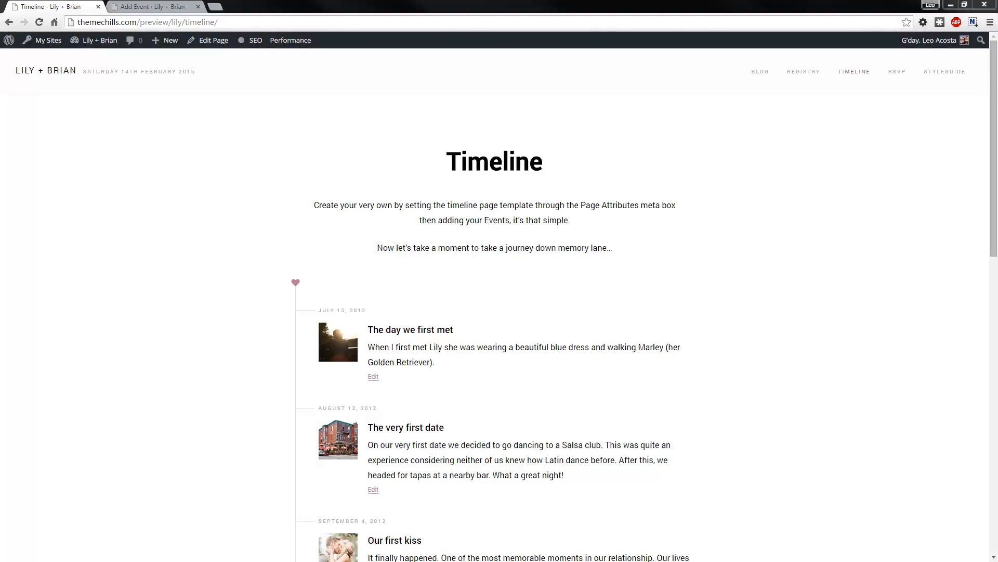
mouse_move(9, 339)
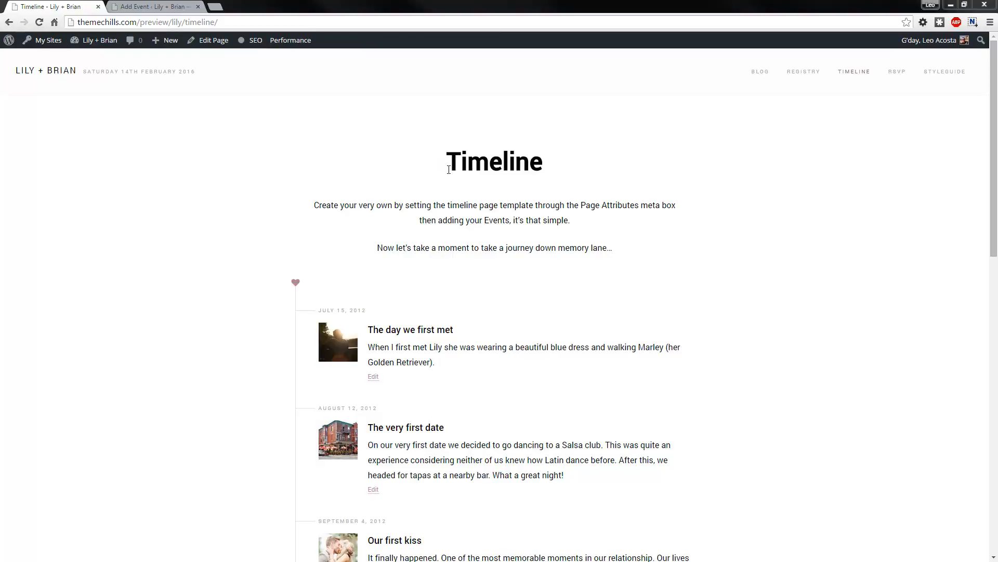
mouse_move(406, 263)
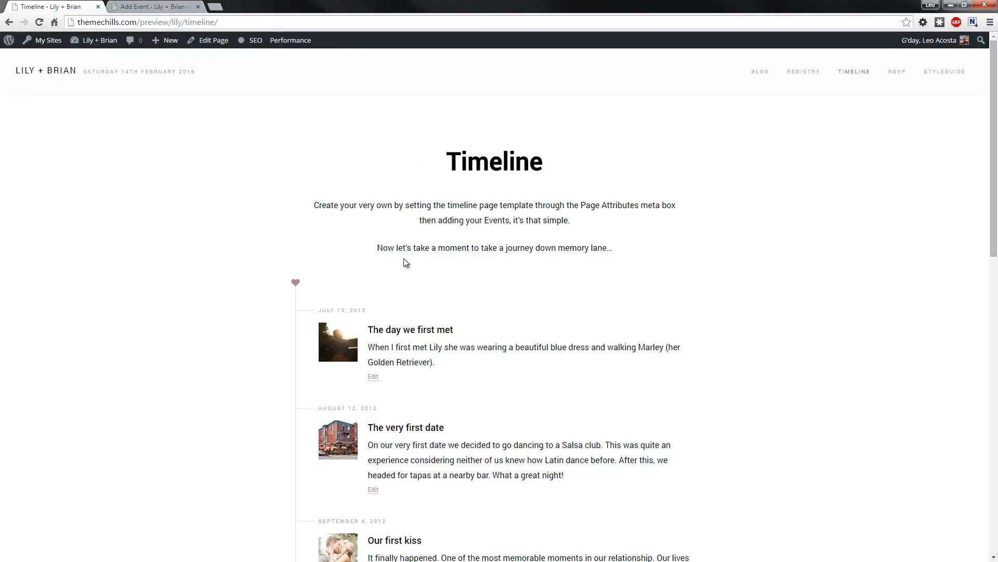
Scroll through the Timeline page to review the existing entries.
scroll("down", 3)
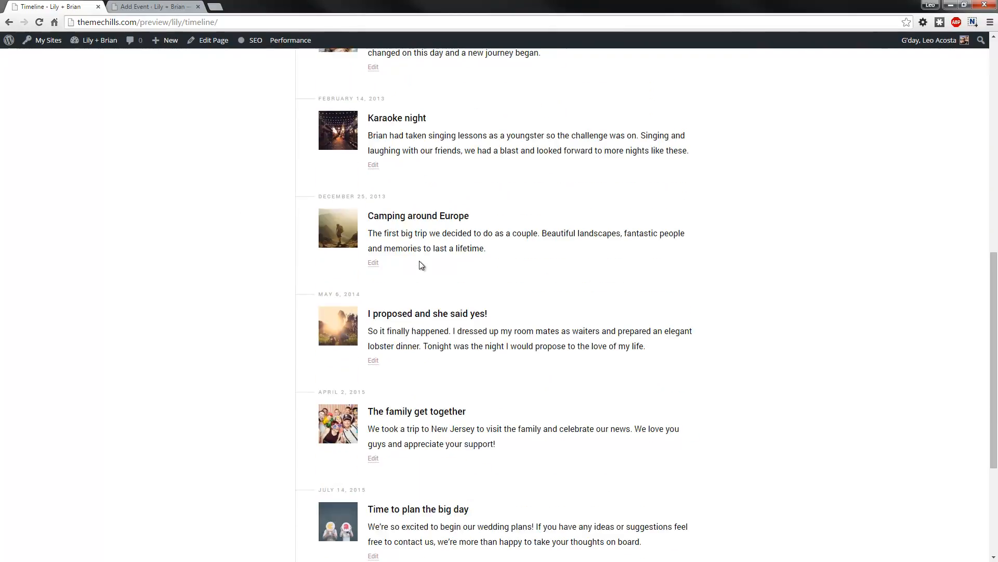
scroll("down", 3)
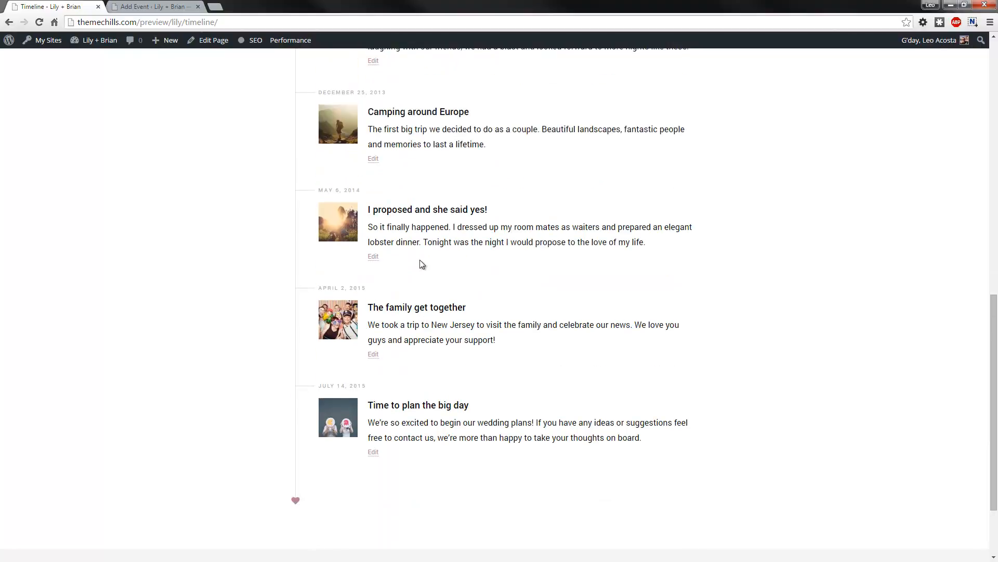
scroll("up", 3)
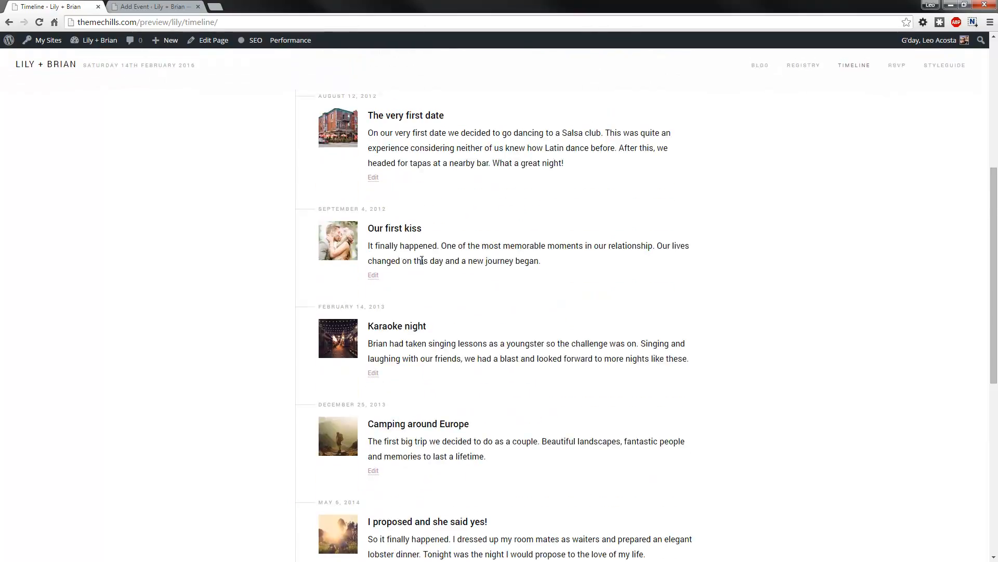
scroll("down", 3)
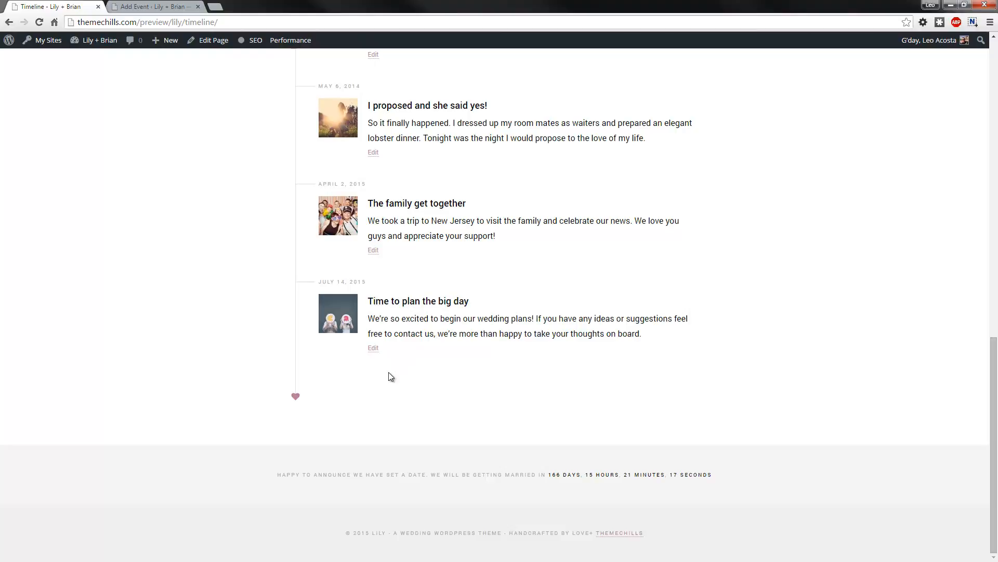
mouse_move(259, 279)
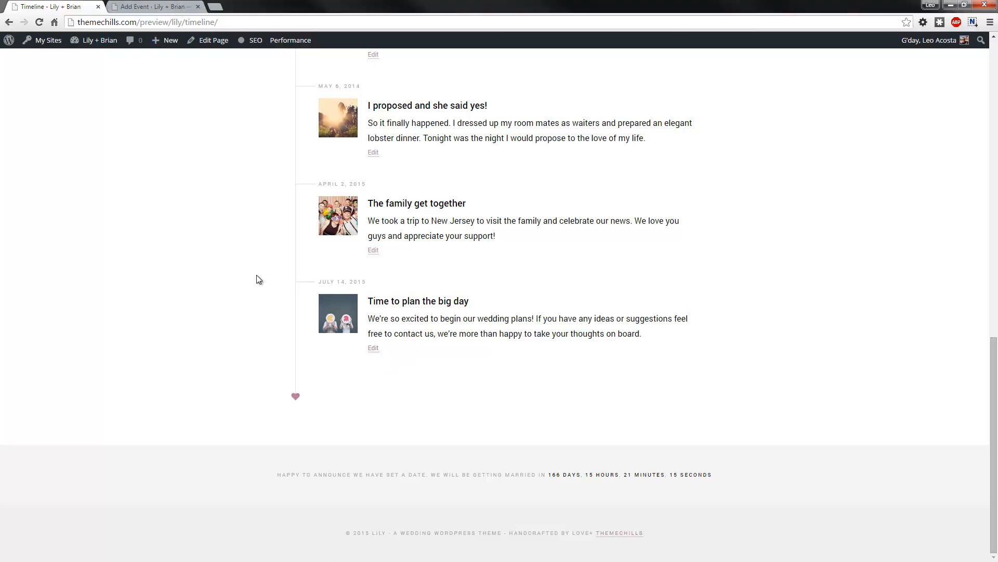
scroll("up", 3)
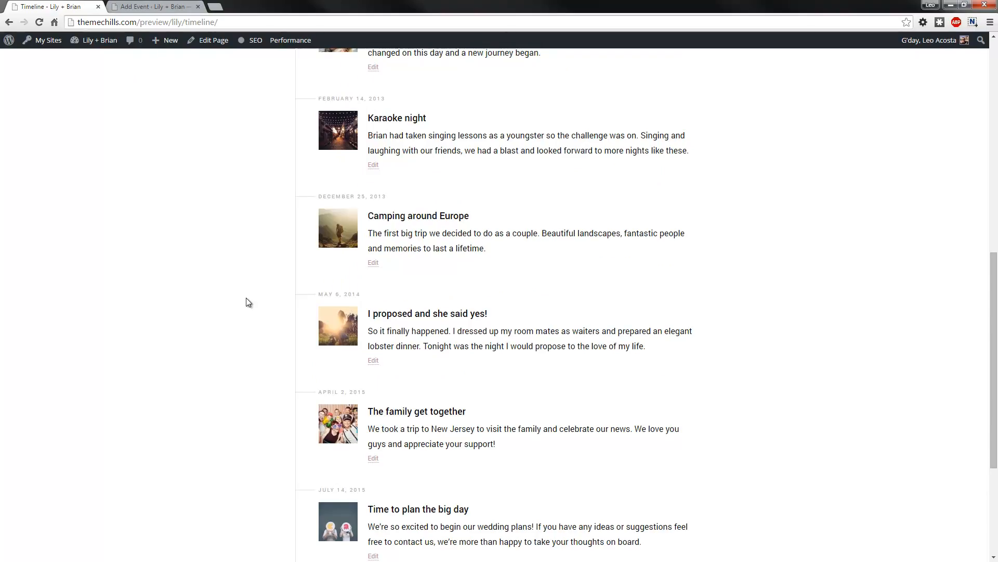
scroll("up", 3)
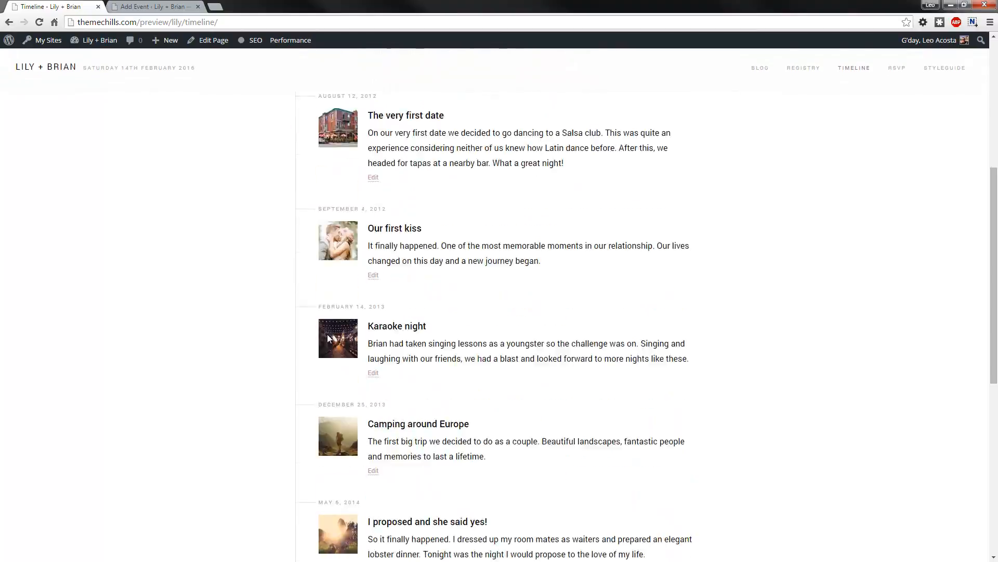
scroll("up", 3)
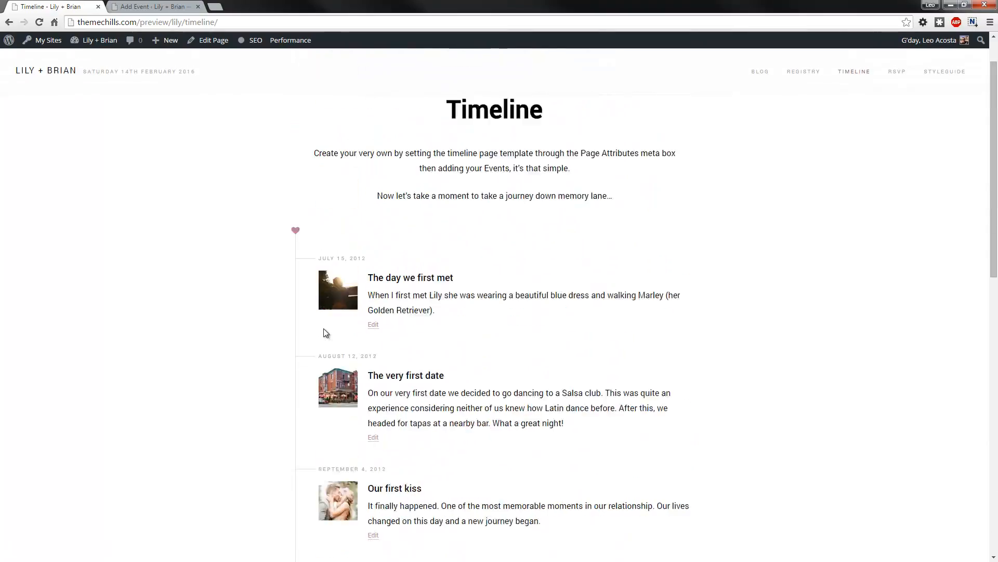
scroll("up", 3)
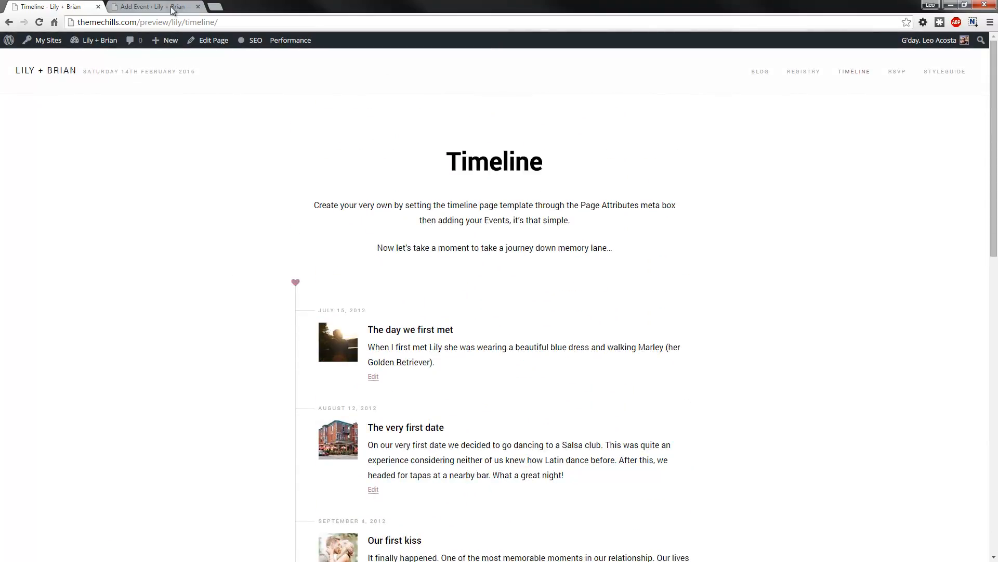
scroll("down", 3)
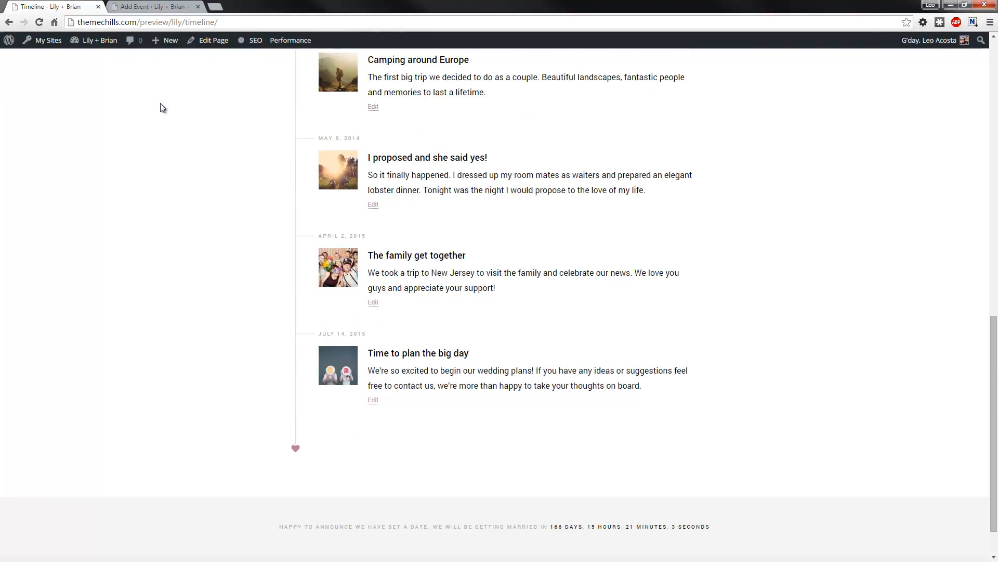
mouse_move(169, 132)
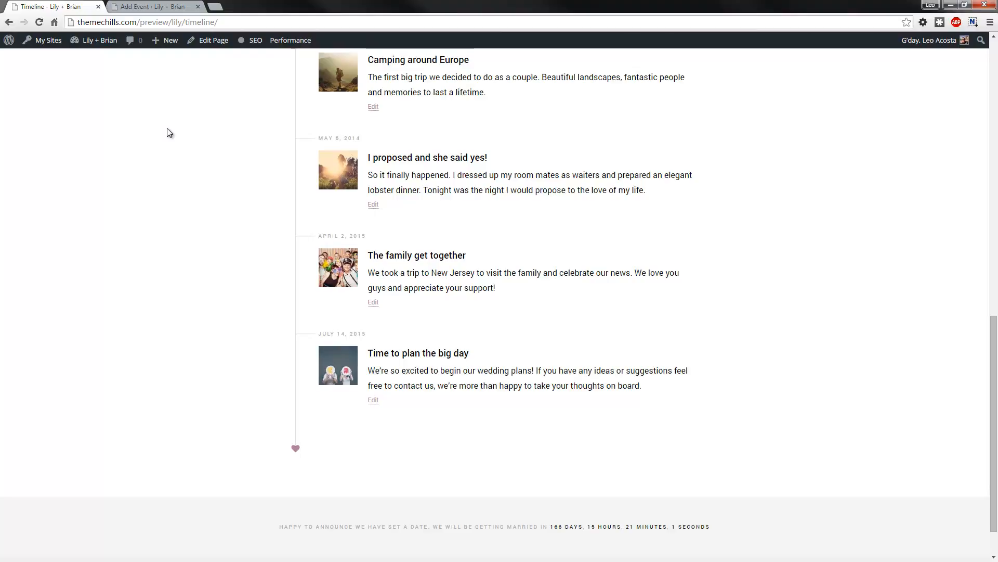
mouse_move(384, 439)
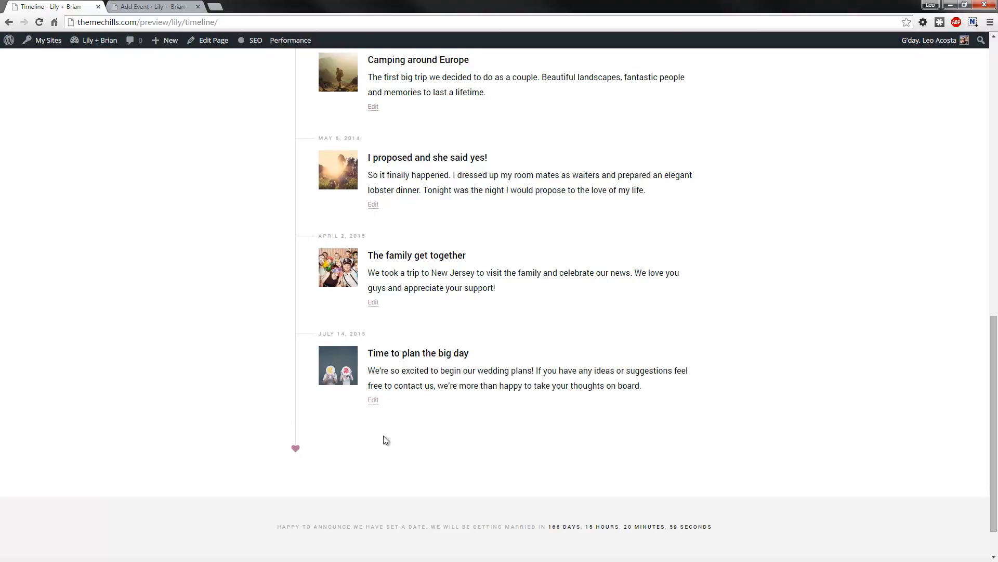
mouse_move(242, 234)
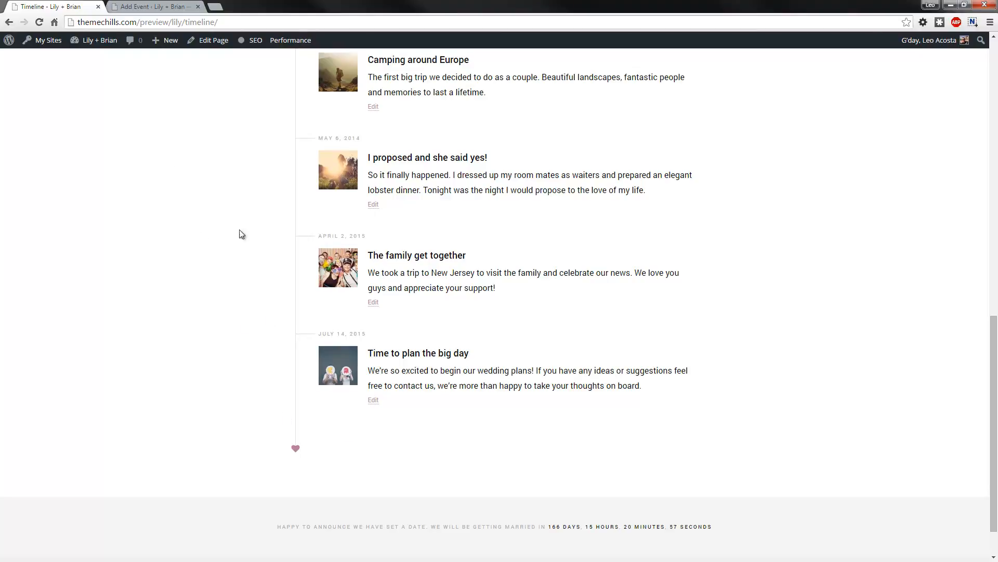
Title the new event 'Wedding Day Celebration' in the Add Event editor.
left_click(153, 7)
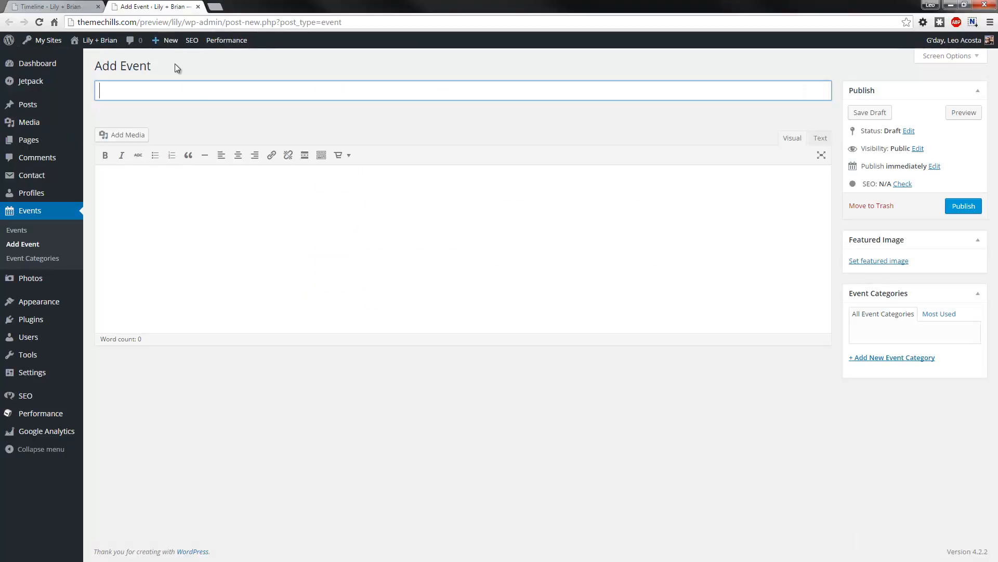
type("Wedding")
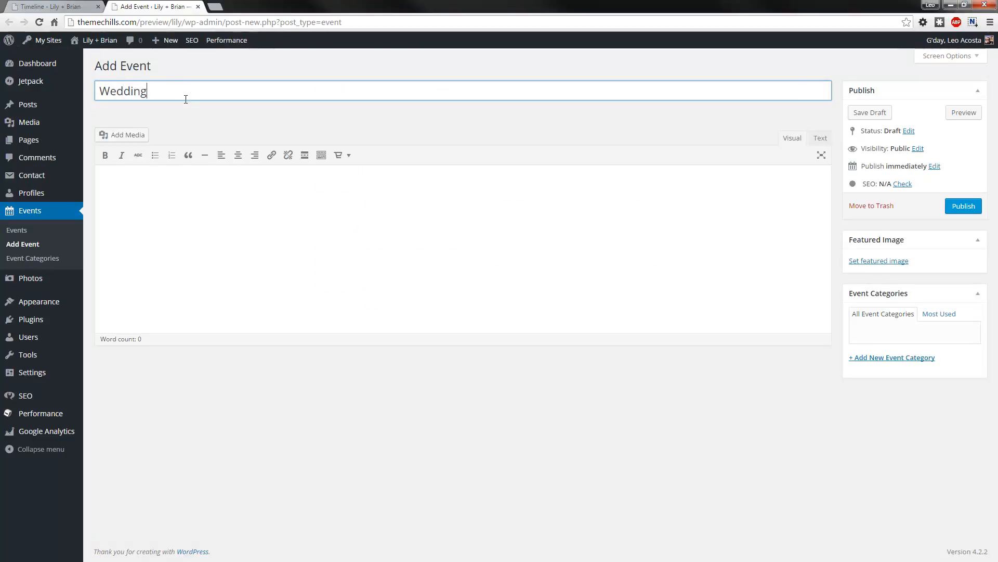
type("Day Celebration")
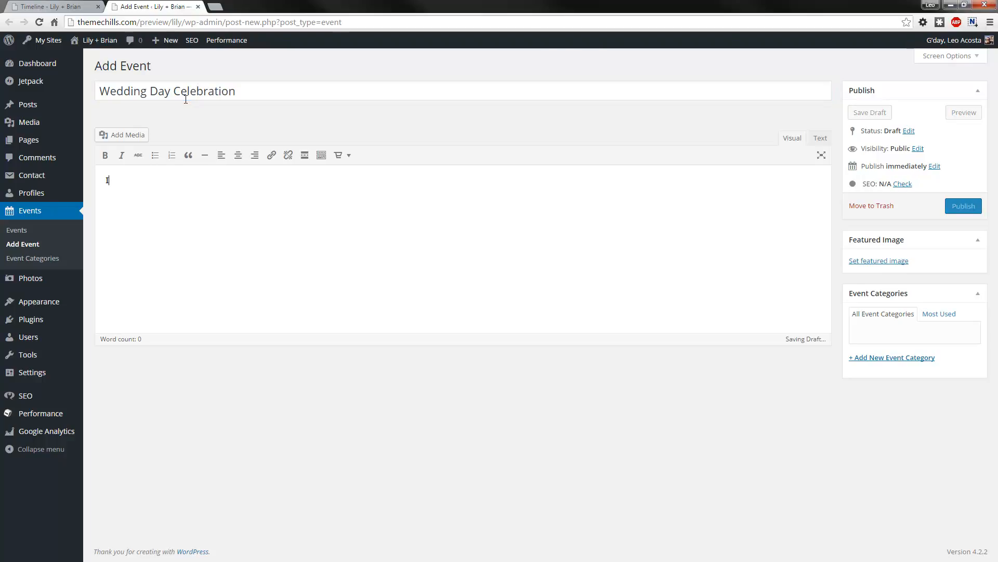
Write the description 'It is one of the most exciting days of our lives and we can't wait.'.
type("t is")
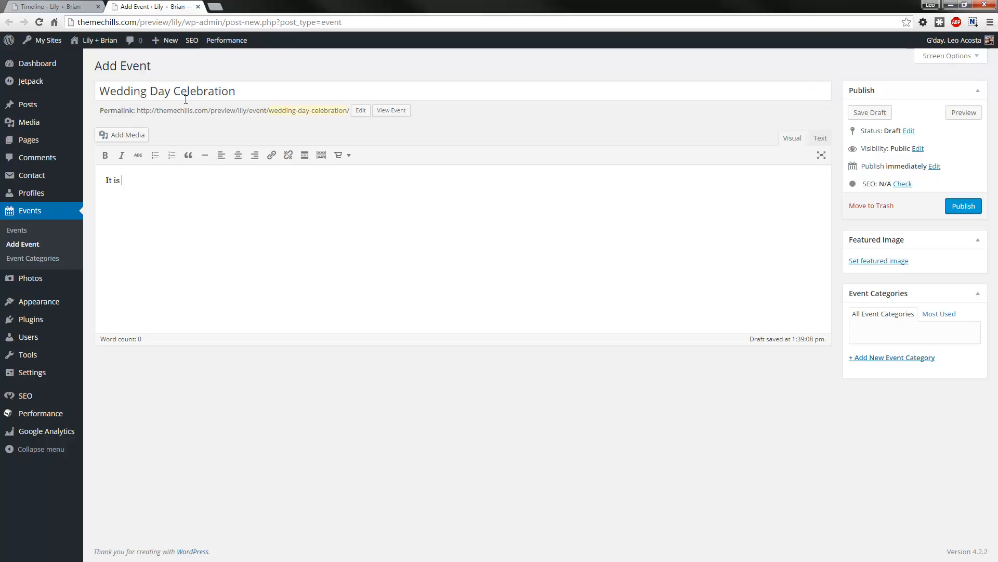
type("one of the m")
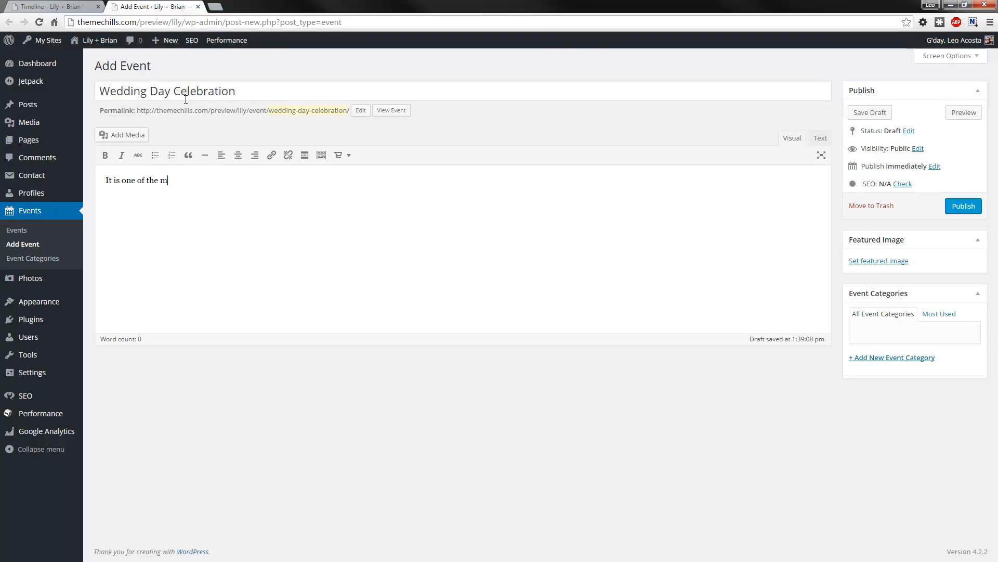
type("ost excite")
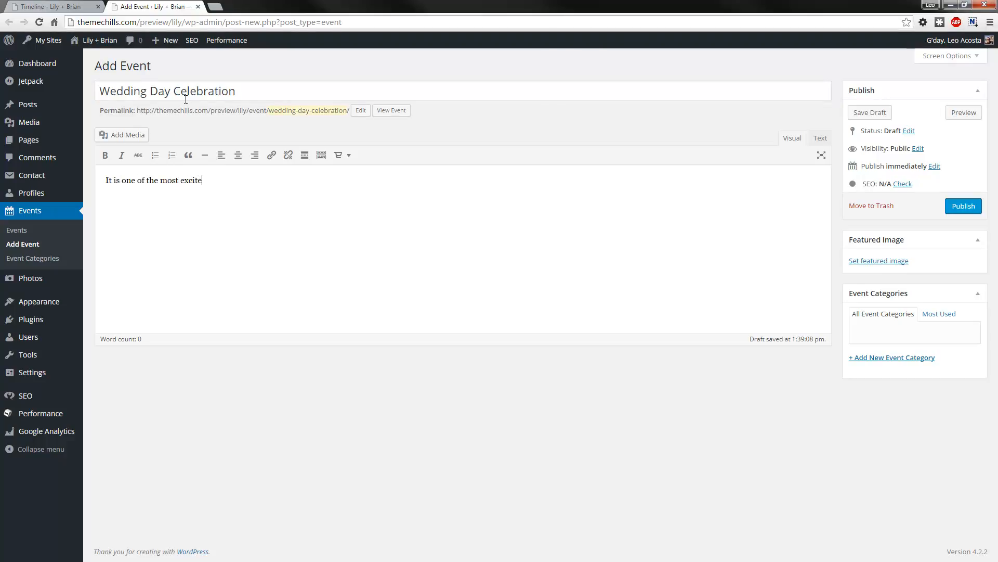
type("ing da")
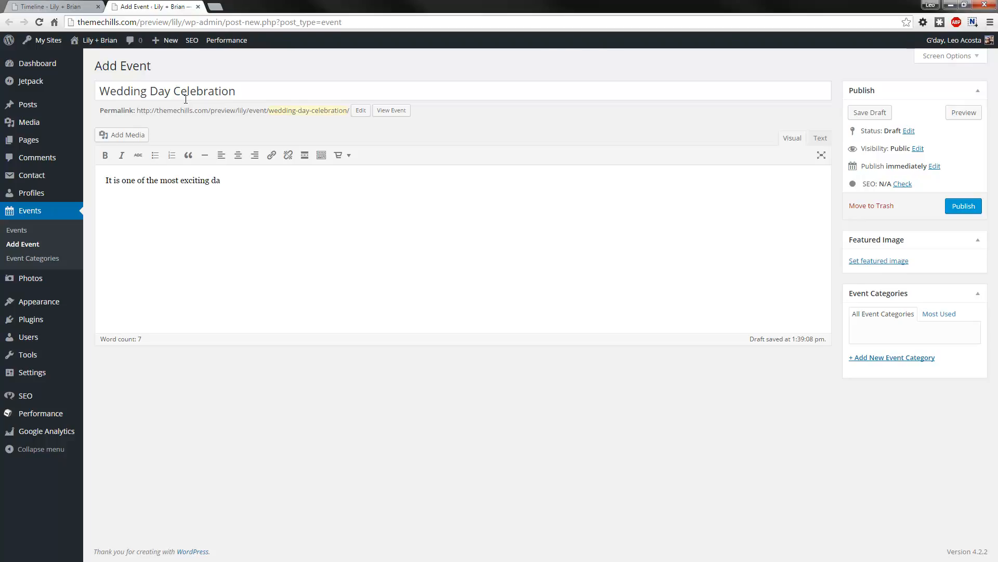
type("ys of our")
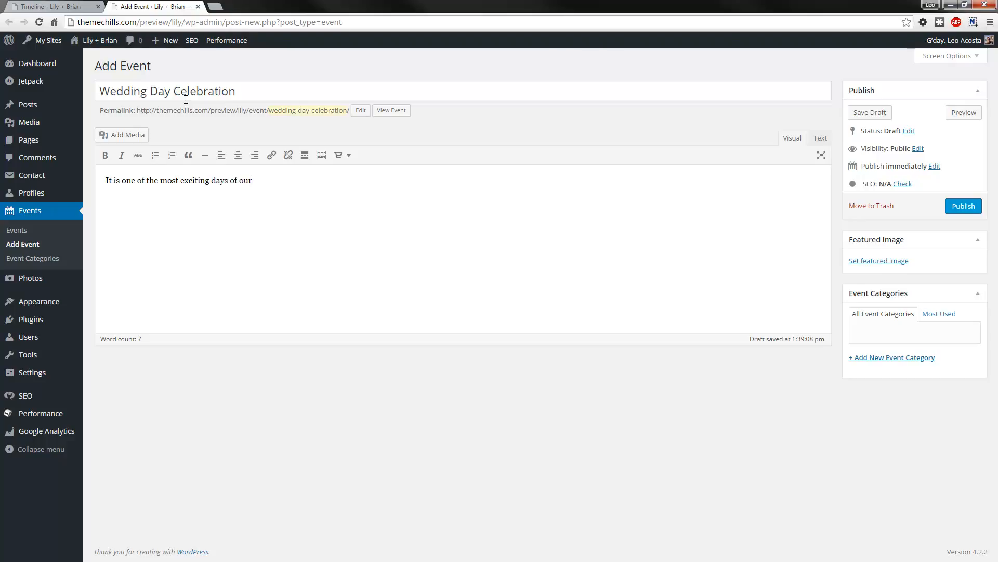
type("lives and we")
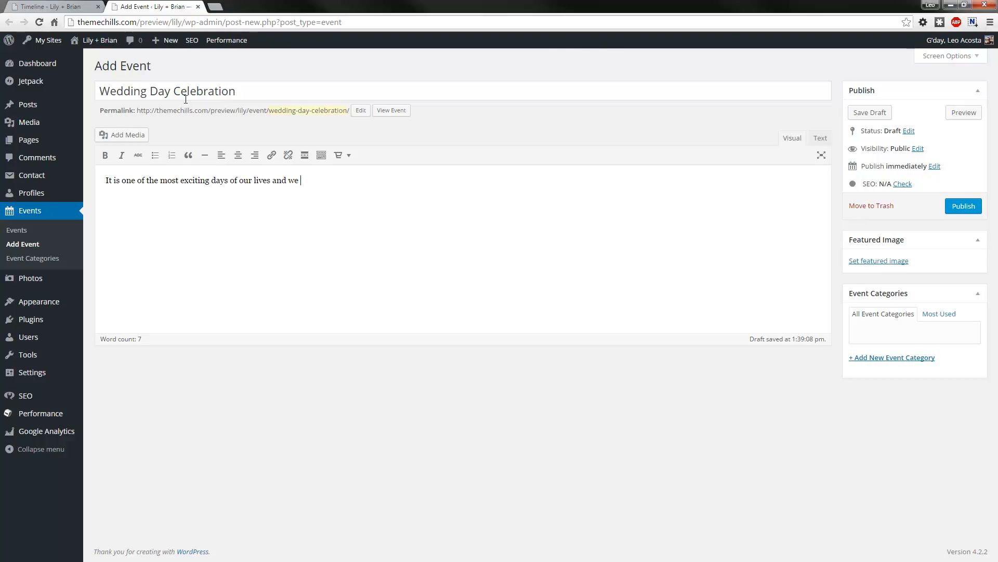
type("can")
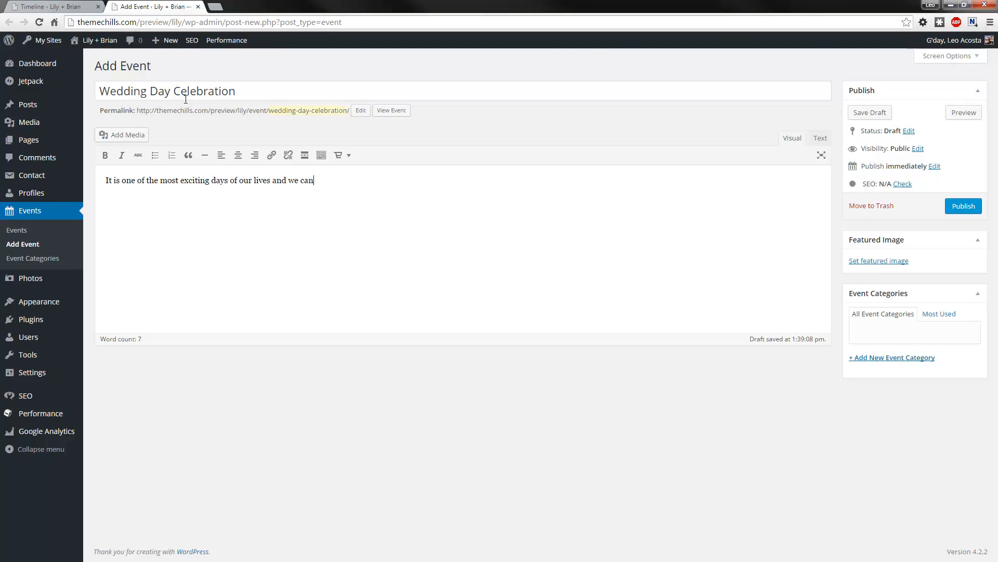
type("'t wait.")
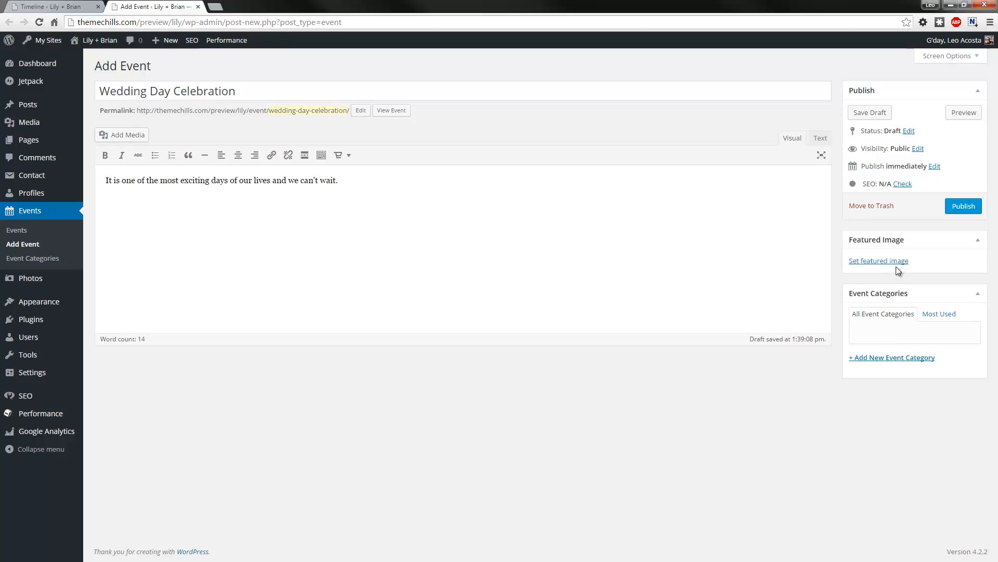
Make the wedding-checklist photo the event's featured image.
left_click(879, 260)
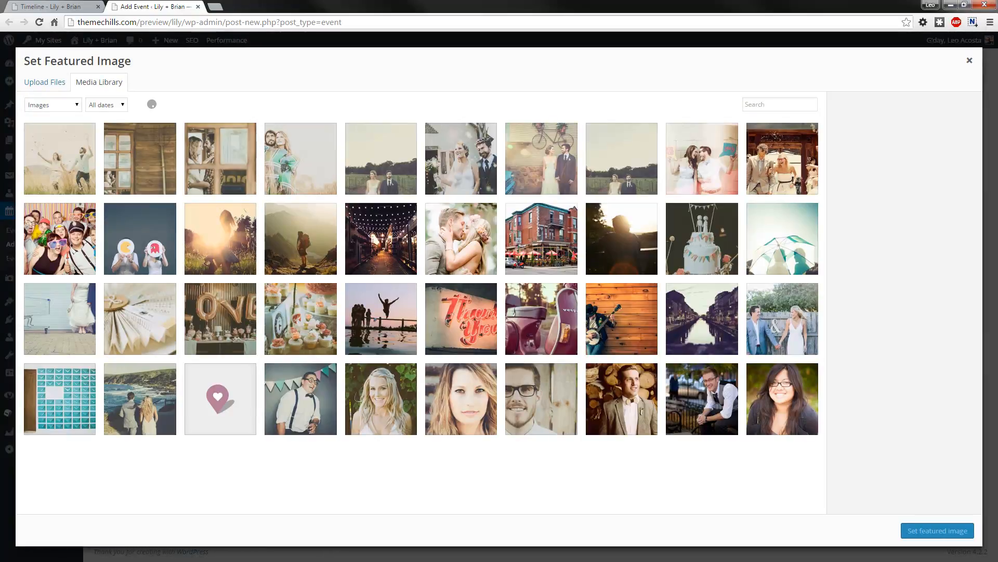
scroll("down", 3)
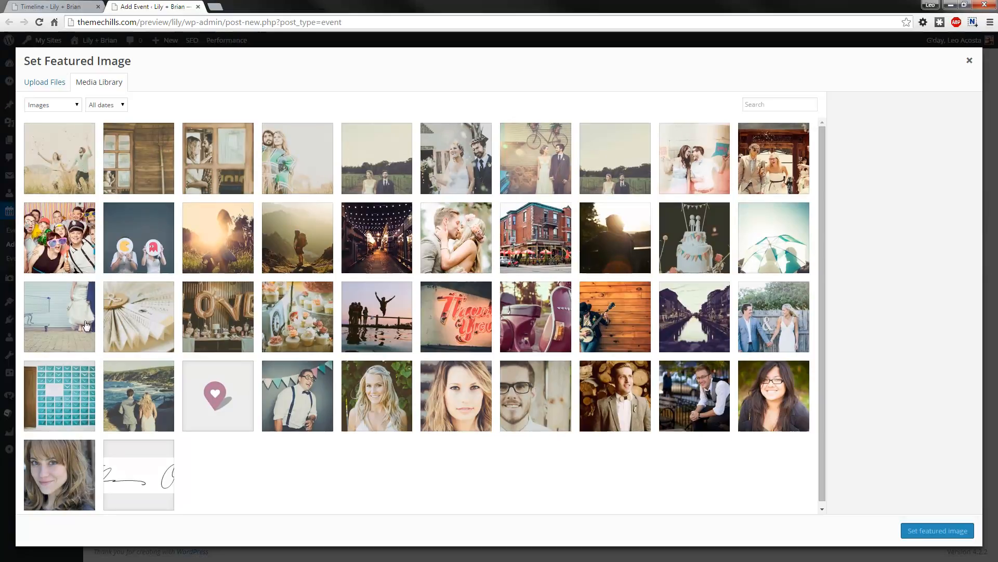
left_click(969, 60)
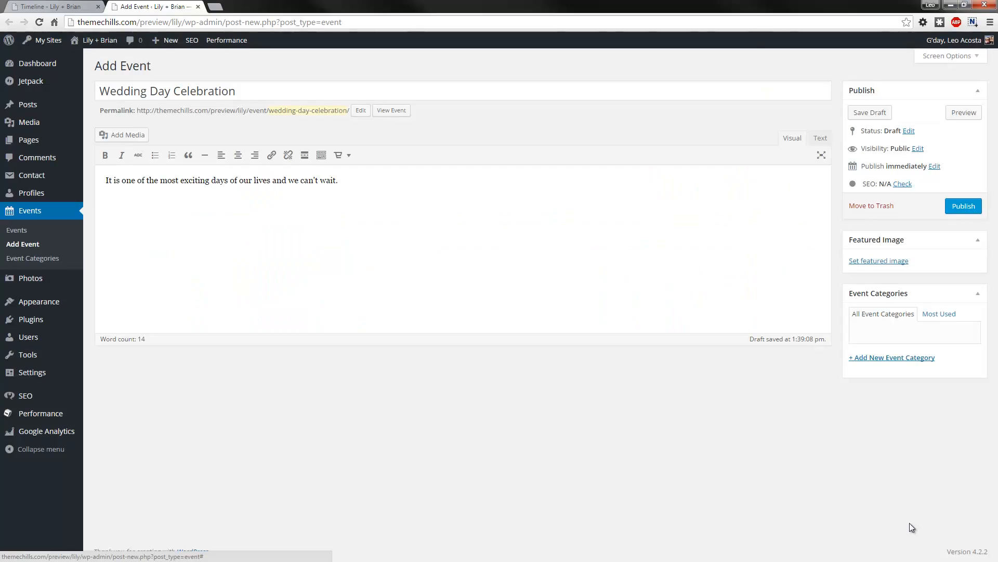
Reopen the featured image chooser and bring the photo into the image editor.
left_click(879, 260)
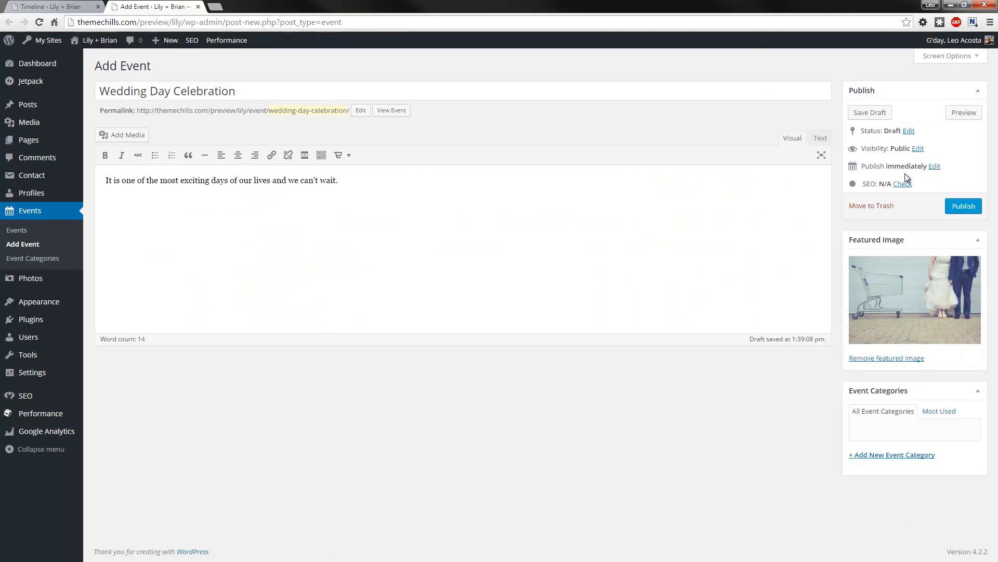
left_click(914, 299)
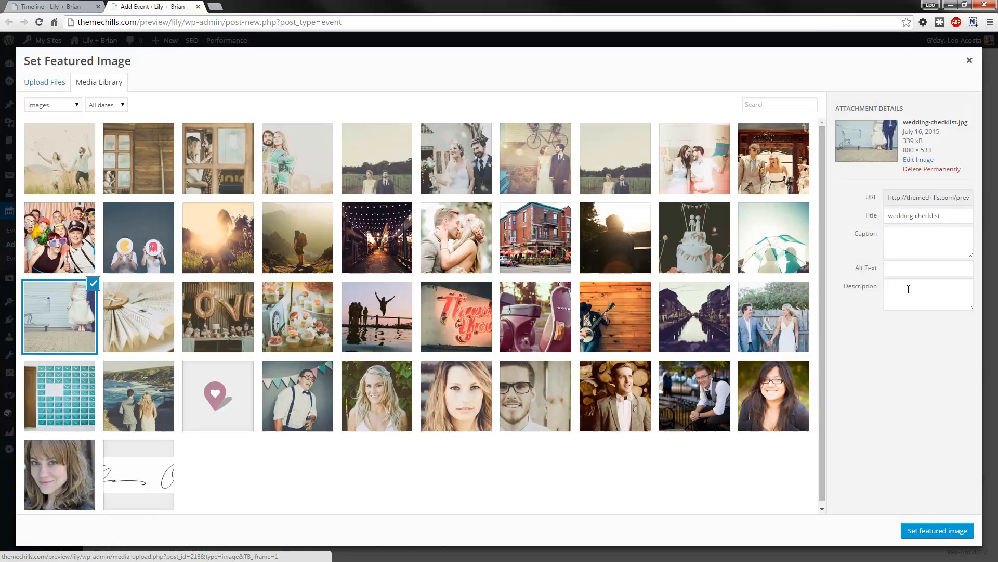
left_click(919, 159)
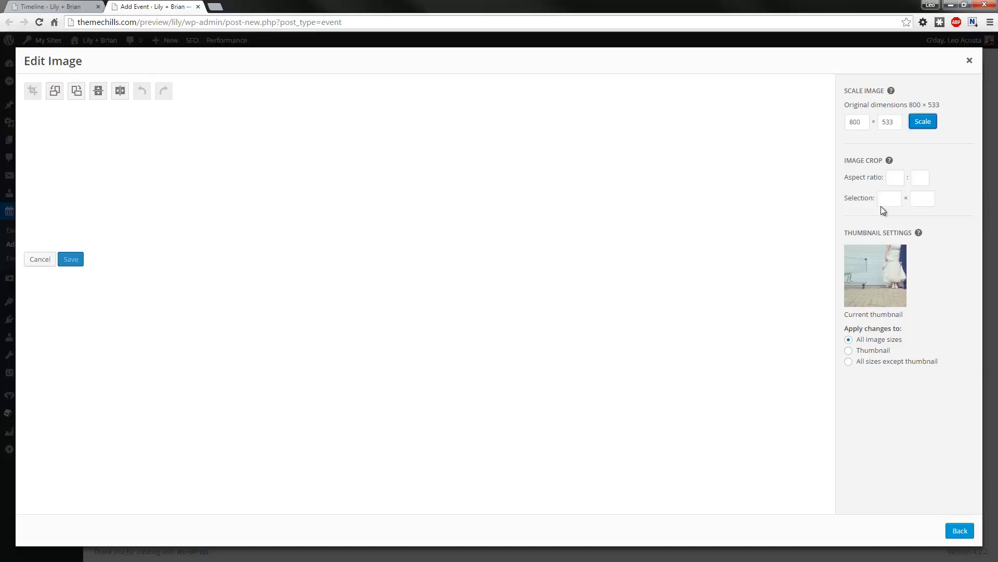
Crop the photo with a 4:3 ratio around the couple and save the 500 × 534 result.
left_click(920, 177)
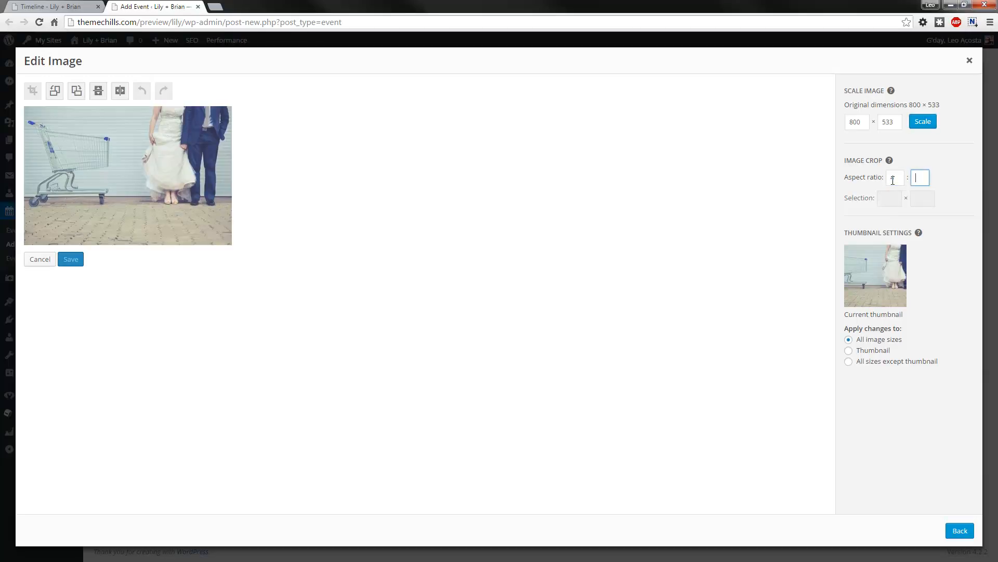
type("3")
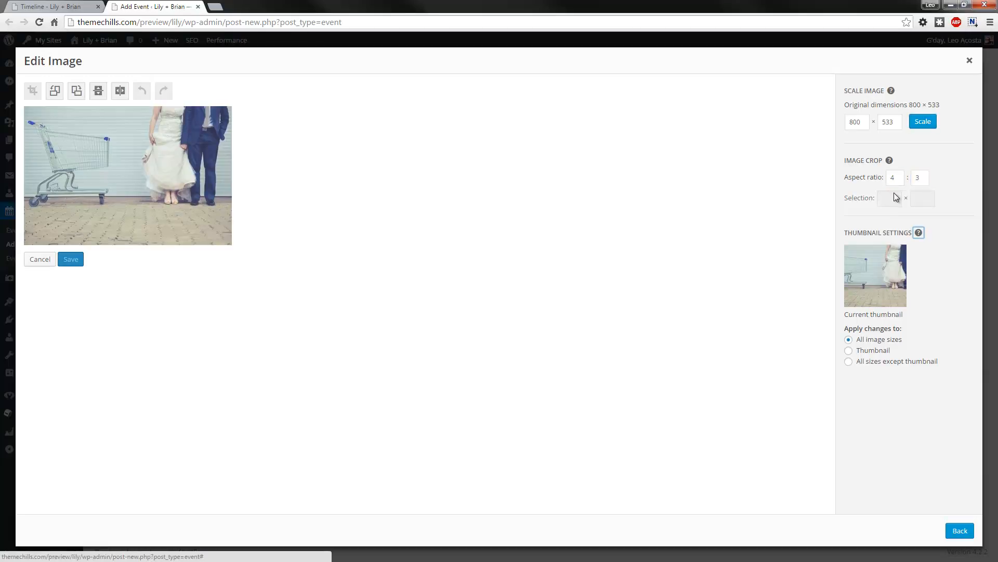
mouse_move(58, 127)
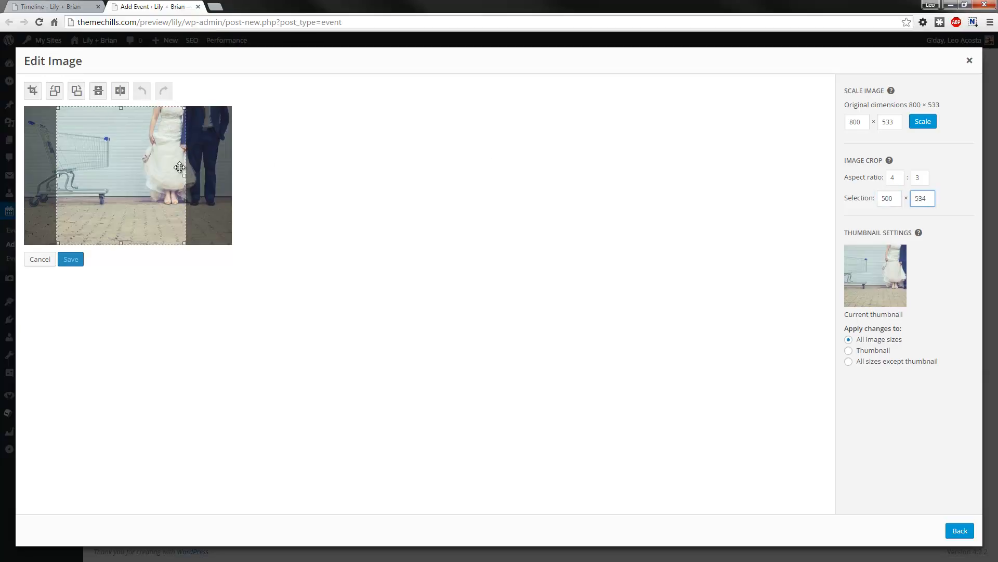
left_click_drag(178, 167, 151, 177)
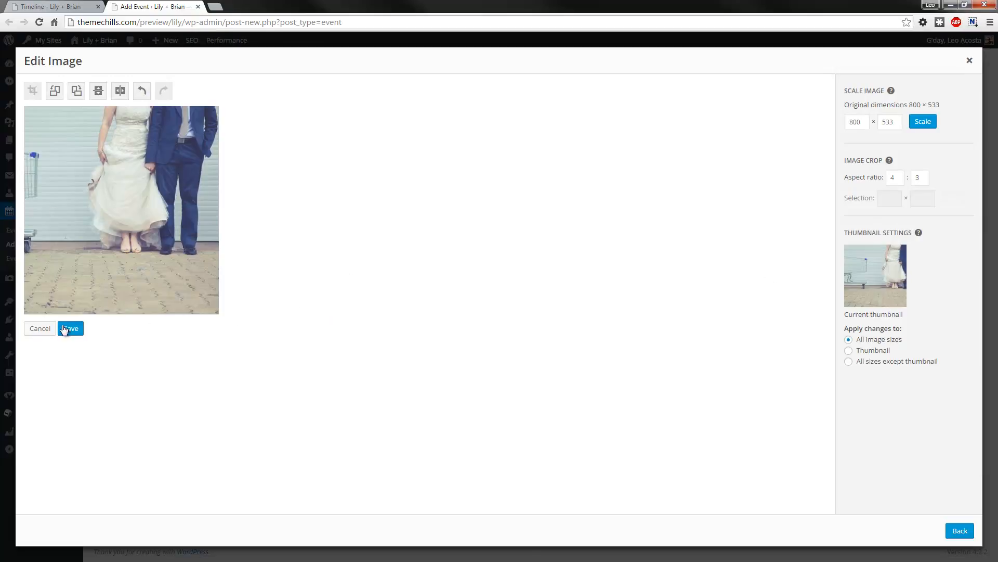
left_click(70, 327)
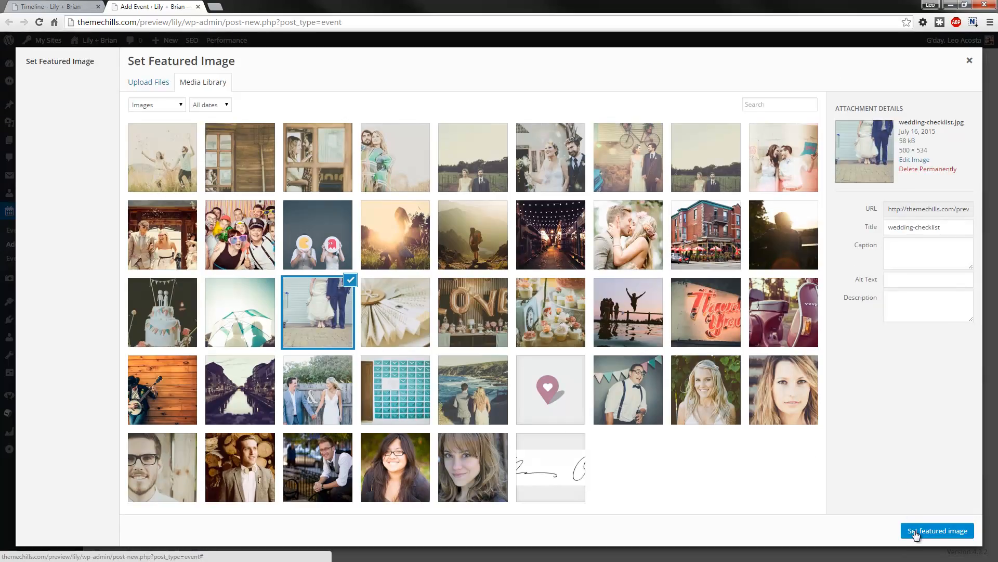
Apply the cropped photo as featured image, publish the event and return to the Timeline page.
left_click(937, 530)
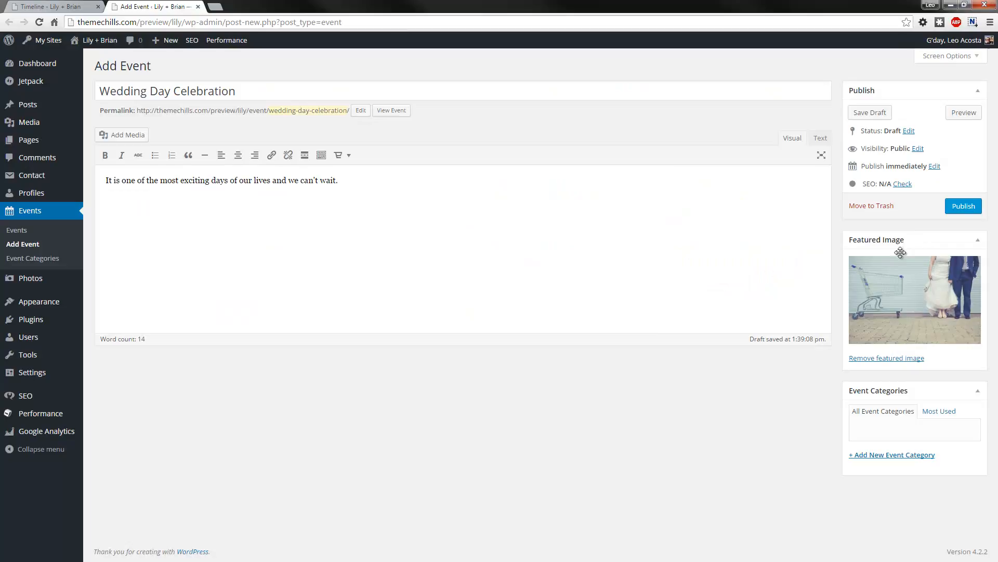
mouse_move(951, 203)
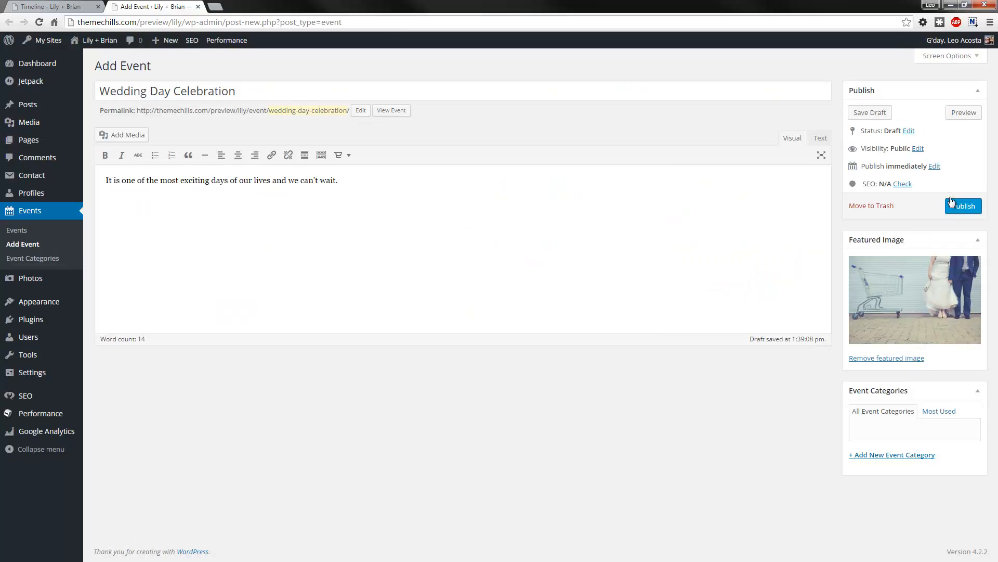
left_click(963, 206)
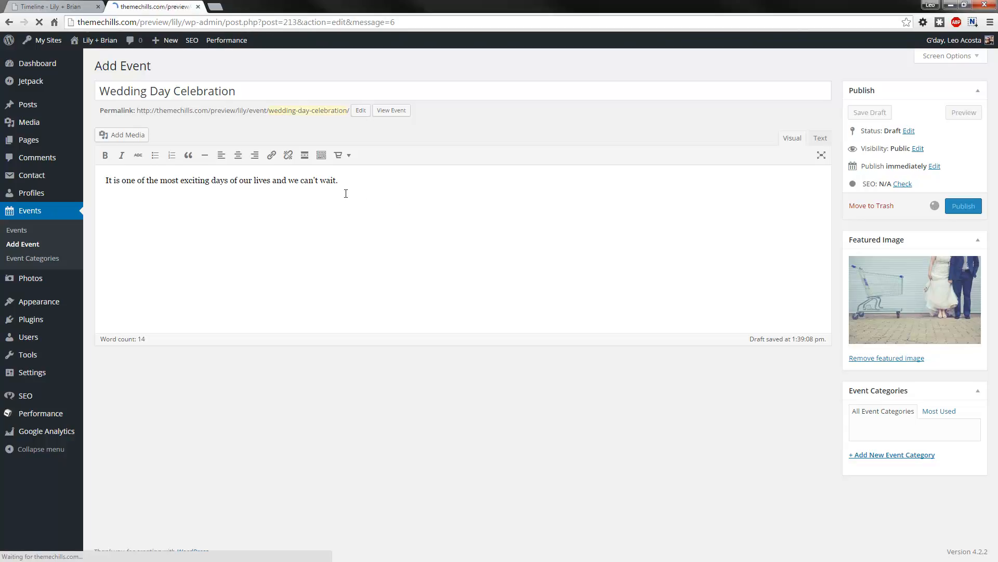
left_click(54, 6)
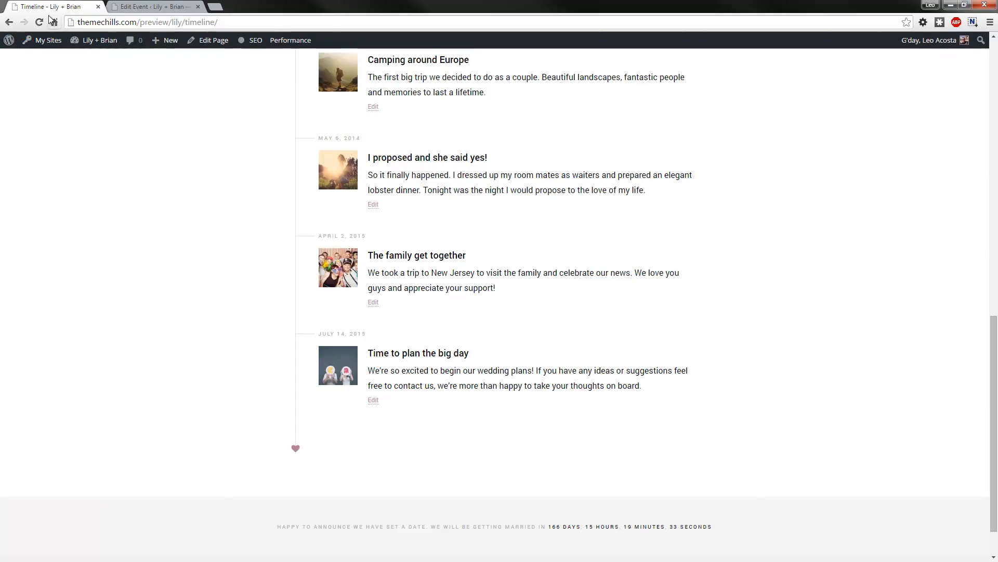
Reload the Timeline to confirm Wedding Day Celebration, dated July 17, 2015, appears as the newest entry.
left_click(39, 22)
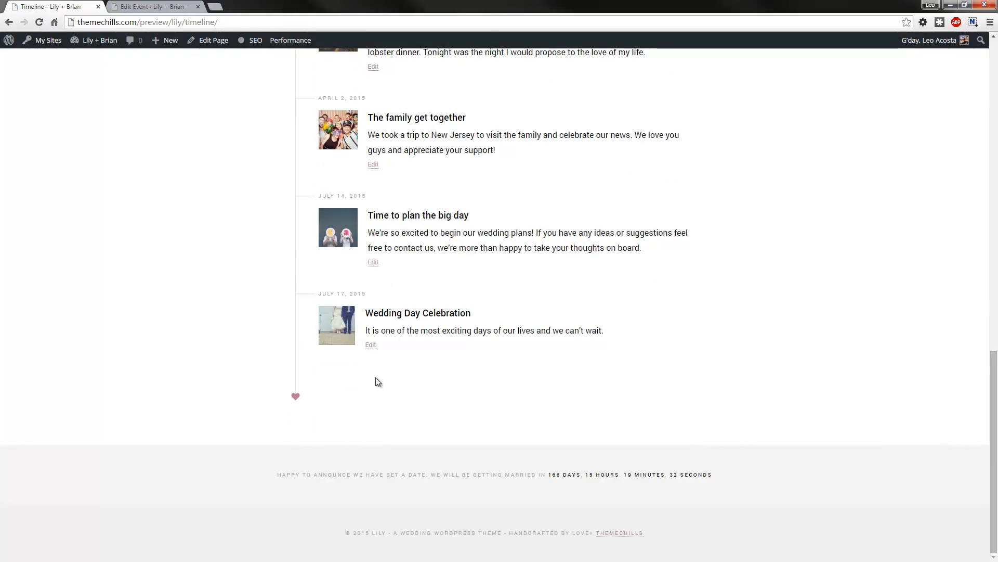
double_click(342, 293)
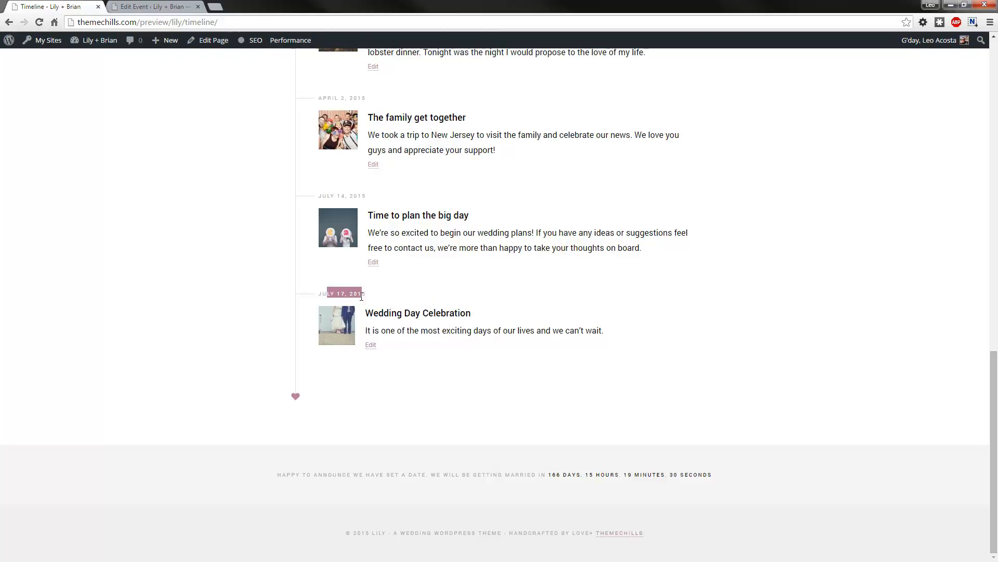
left_click(370, 344)
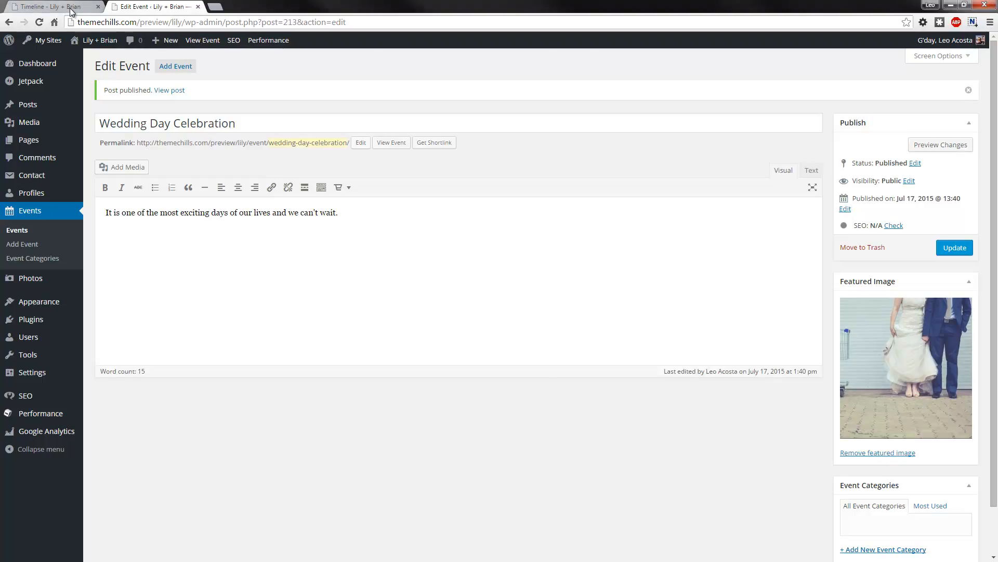
left_click(51, 6)
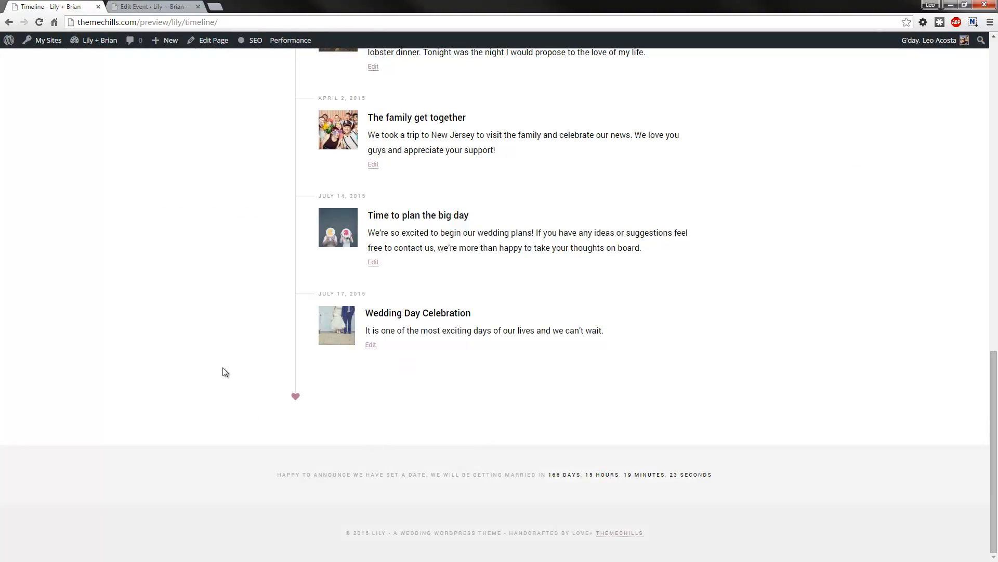
scroll("up", 3)
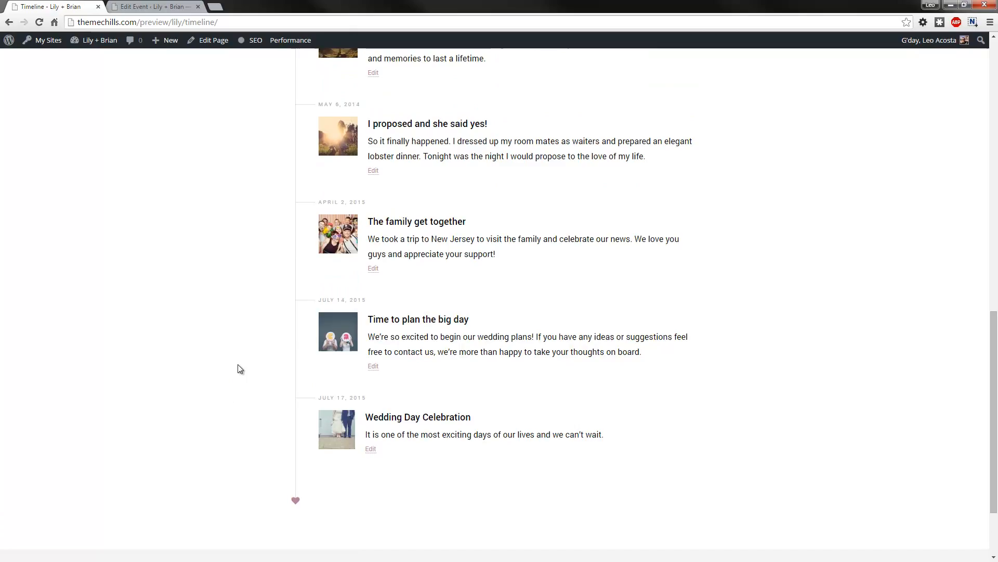
scroll("up", 3)
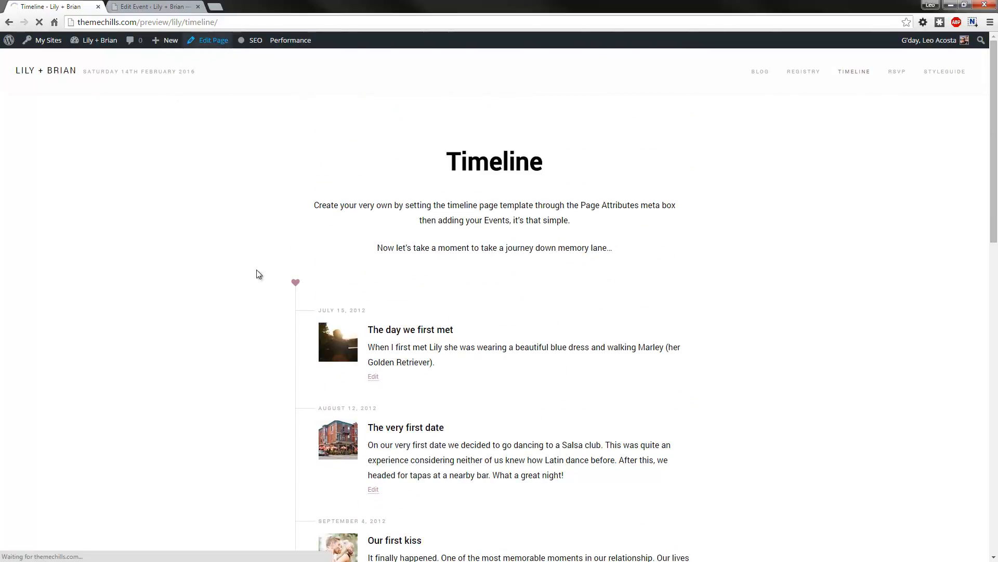
Bring up the Timeline page's editor via Edit Page in the admin toolbar.
left_click(212, 41)
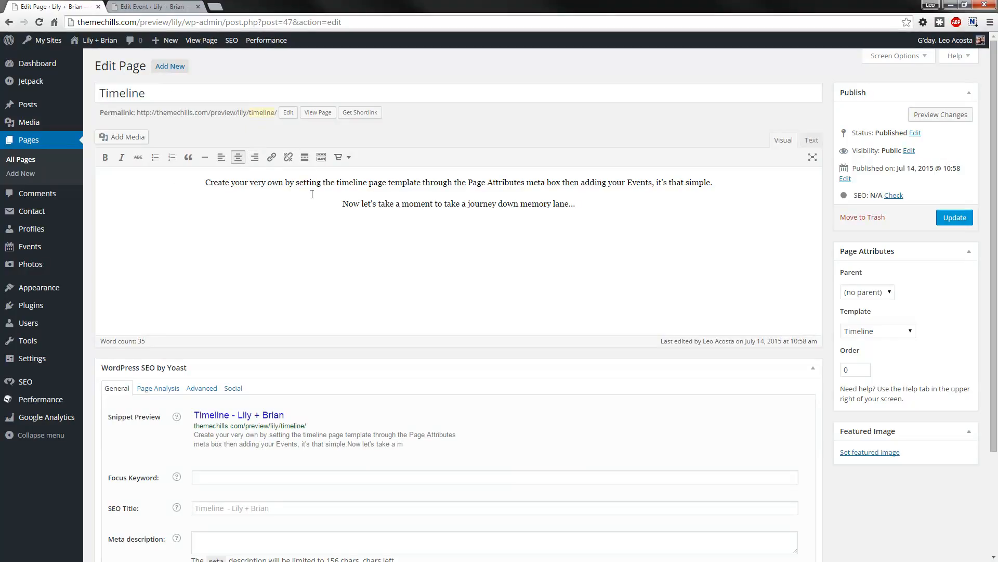
mouse_move(871, 338)
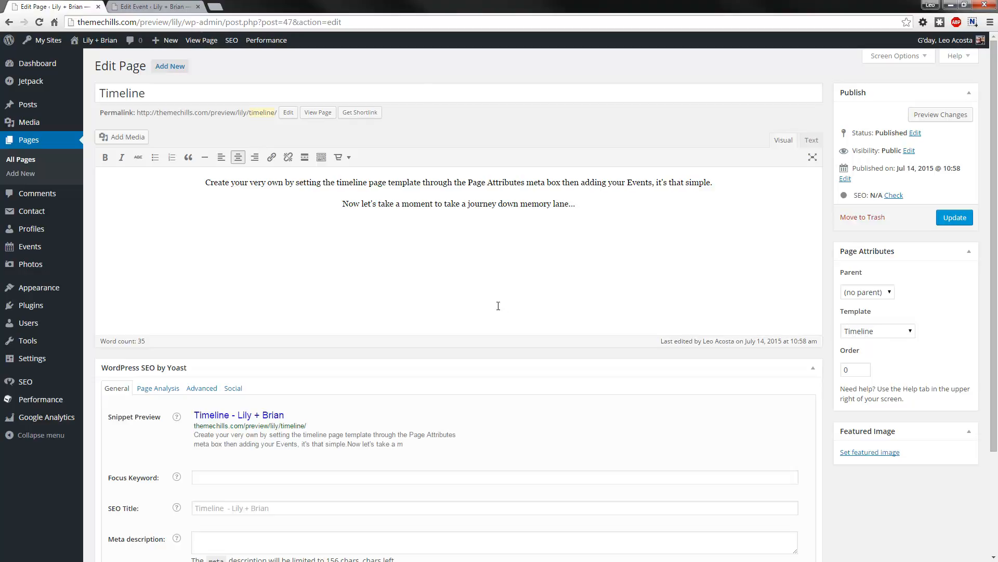
mouse_move(478, 302)
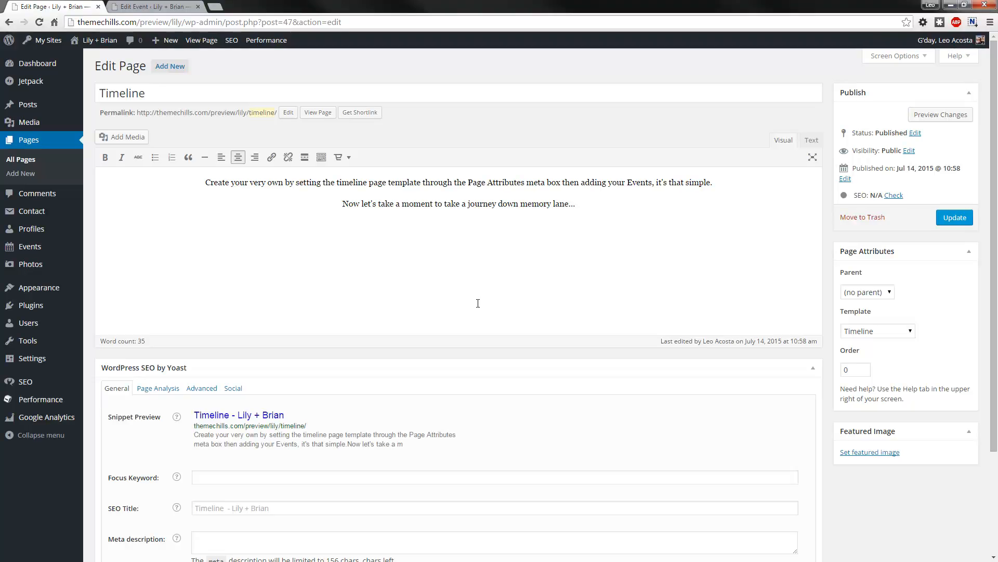